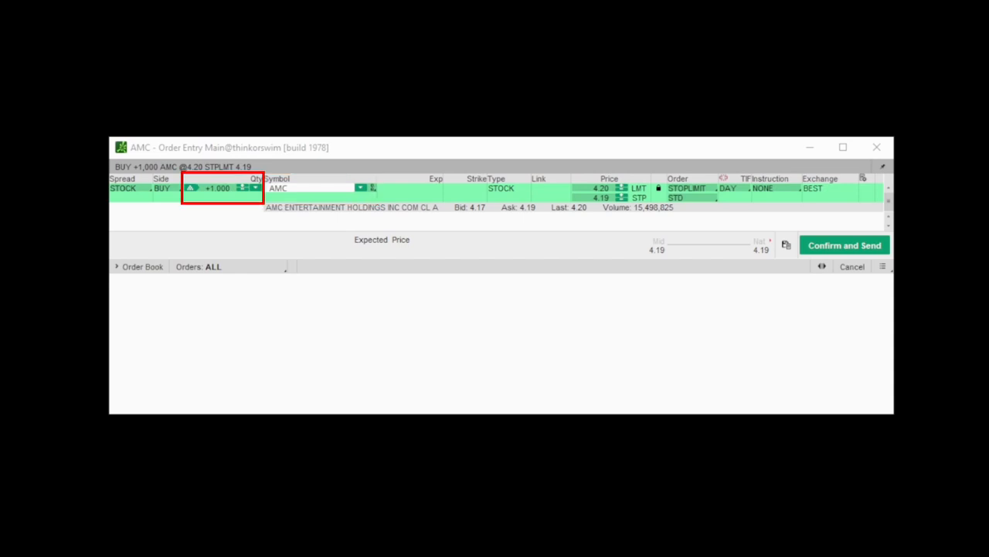
Open Thinkorswim's Hot keys settings in User Setup and scroll the shortcut list
click(688, 188)
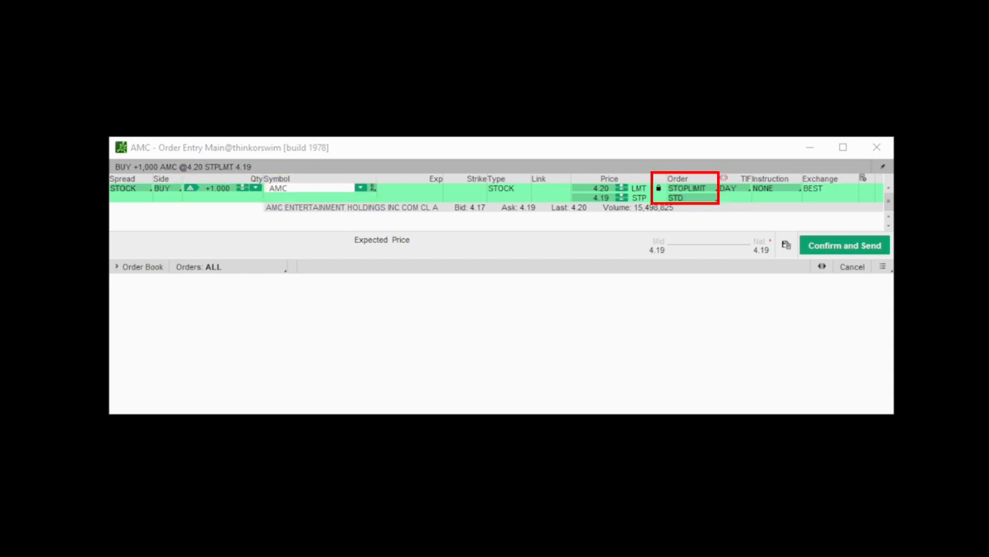
click(844, 245)
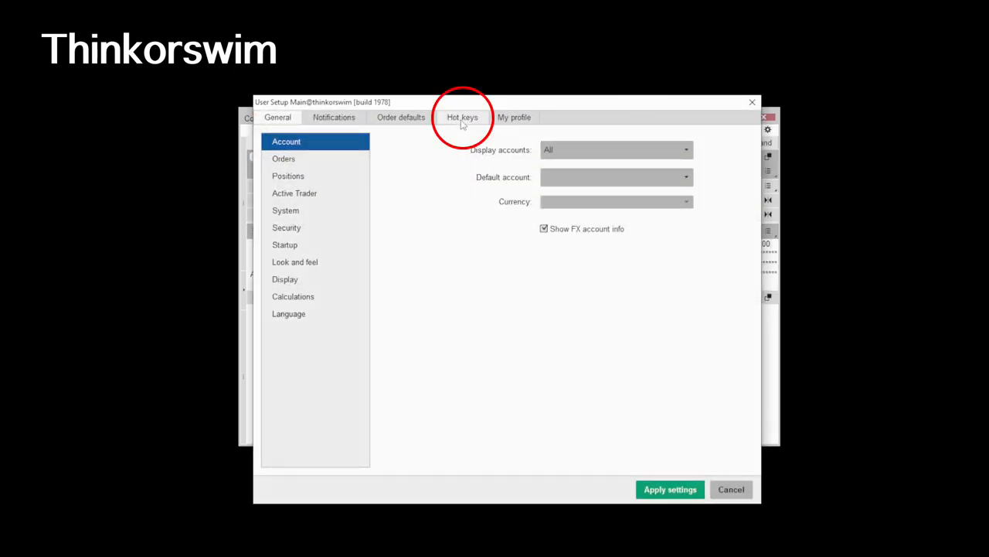
click(461, 116)
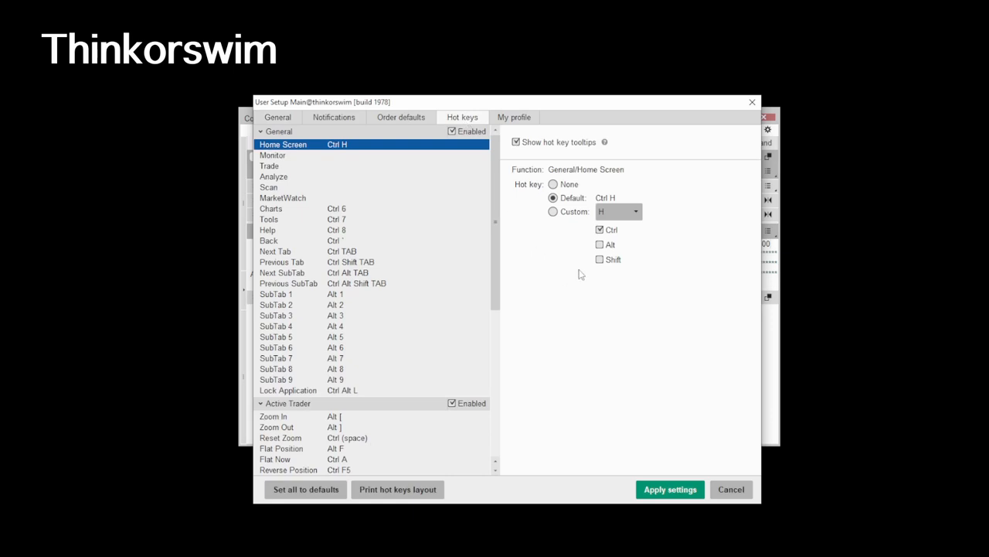
scroll(down, 3)
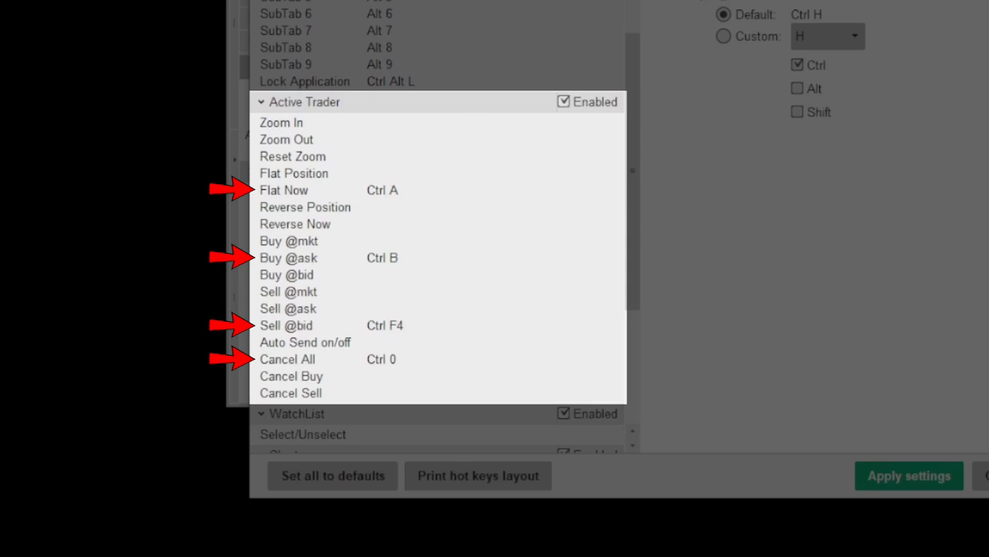
click(284, 191)
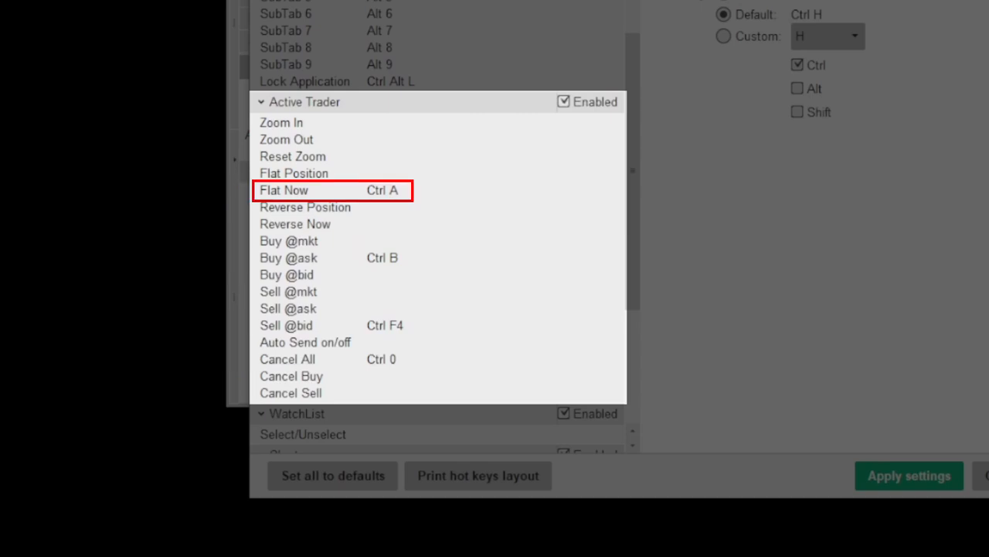
click(287, 257)
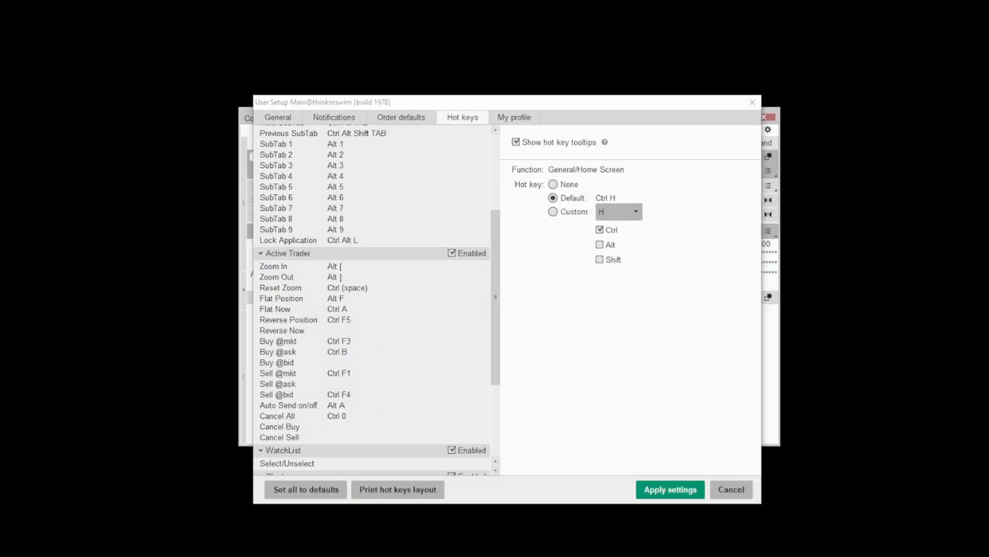
click(635, 211)
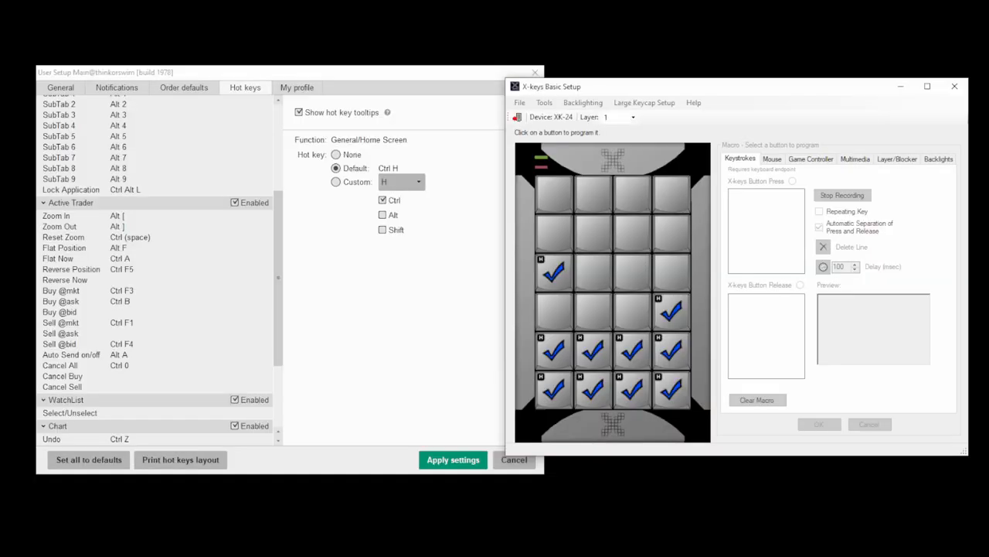
View the Flat Now macro on X-keys keypad button 003, then cancel without changes
click(85, 258)
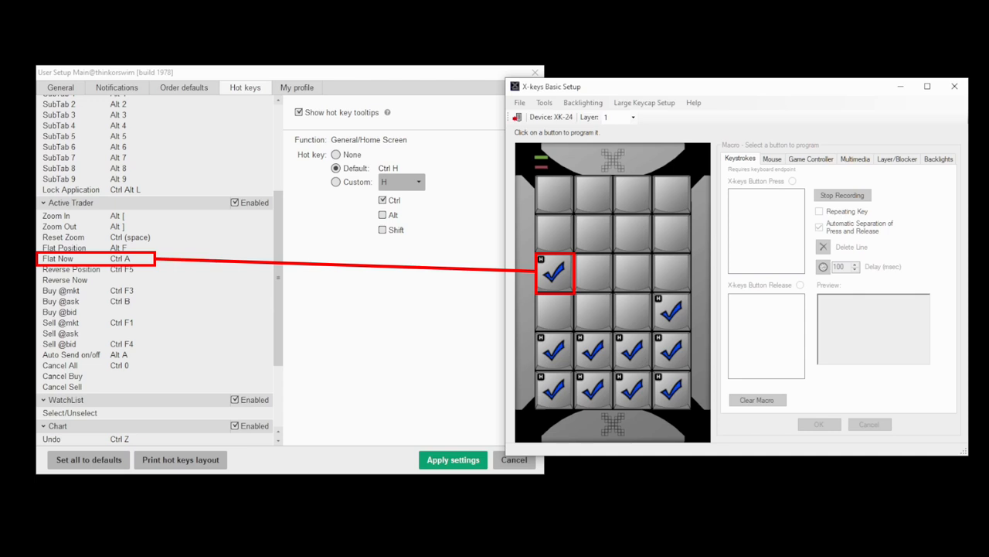
click(555, 272)
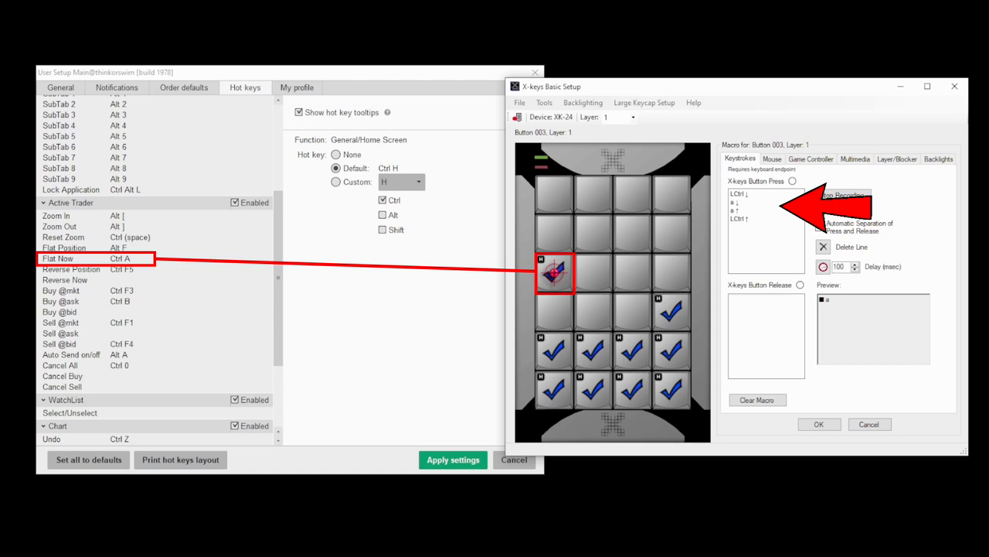
click(843, 195)
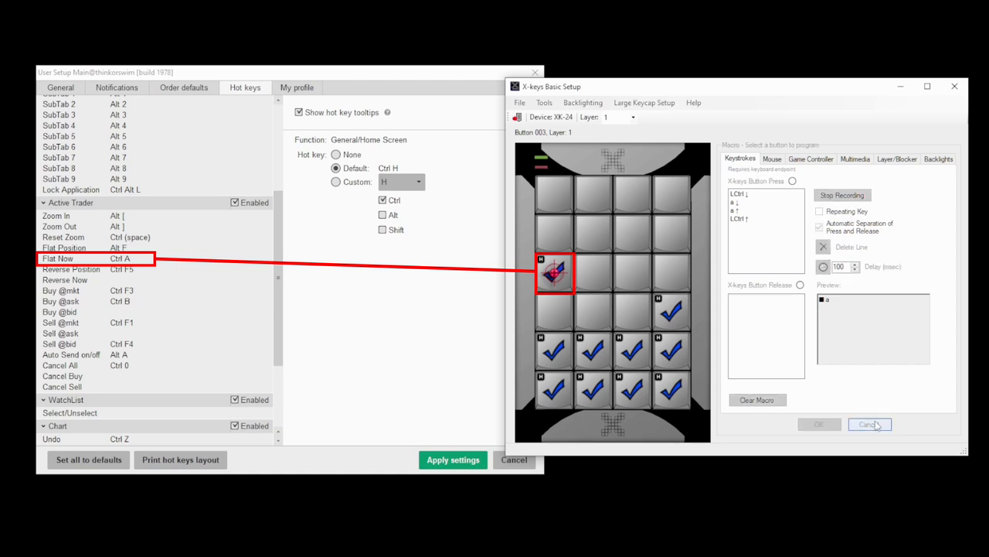
click(868, 424)
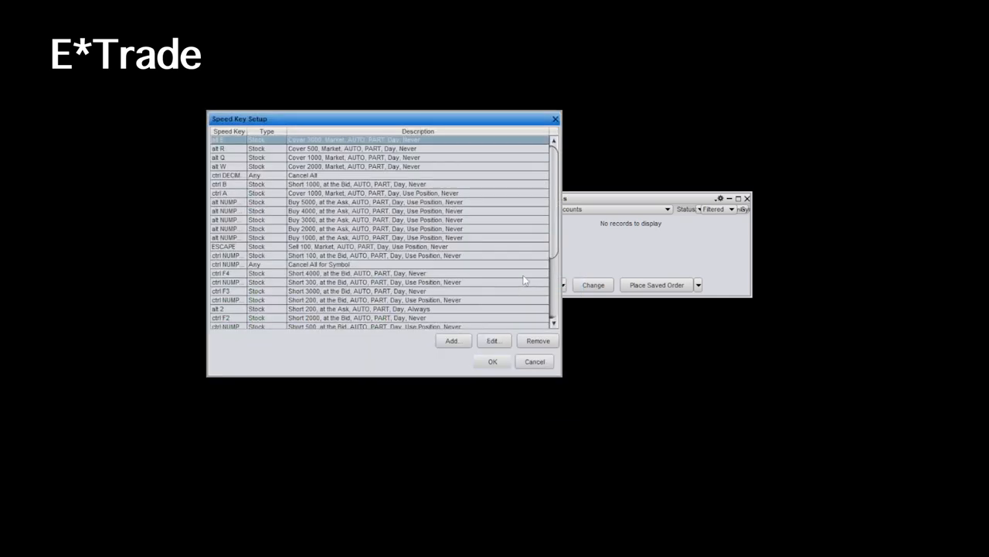
Select the ctrl F1 'Short 1000 at the Bid' speed key in E*Trade's list
scroll(down, 3)
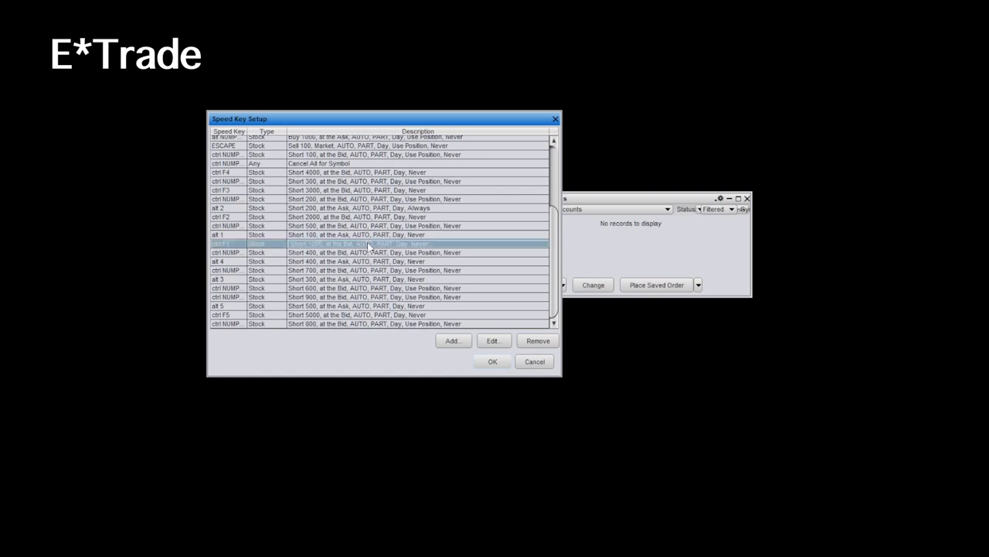
click(494, 341)
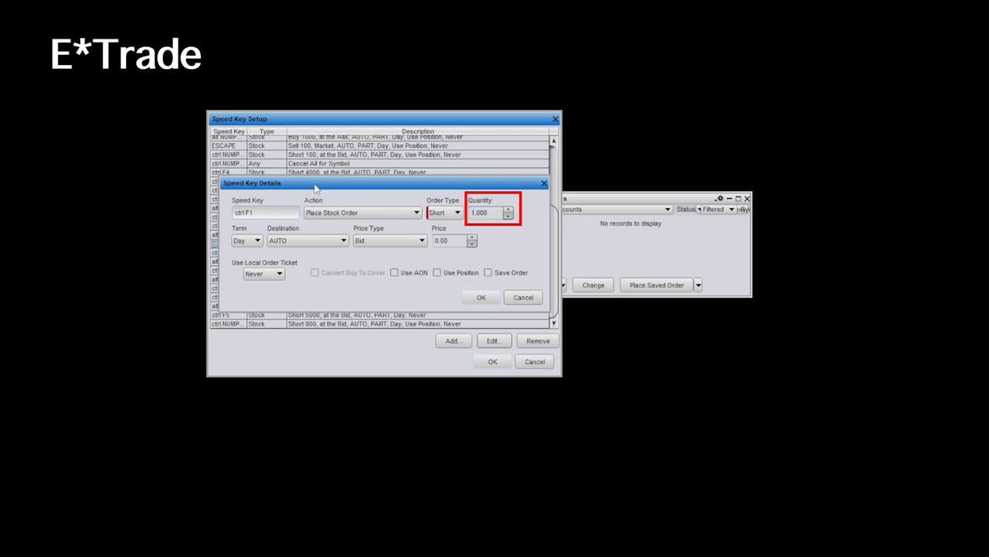
mouse_move(702, 177)
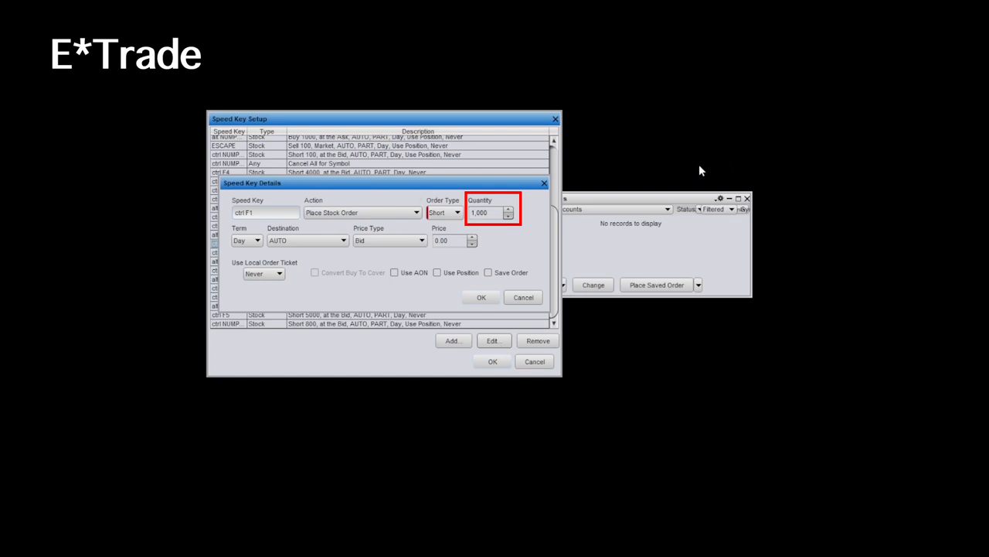
mouse_move(587, 65)
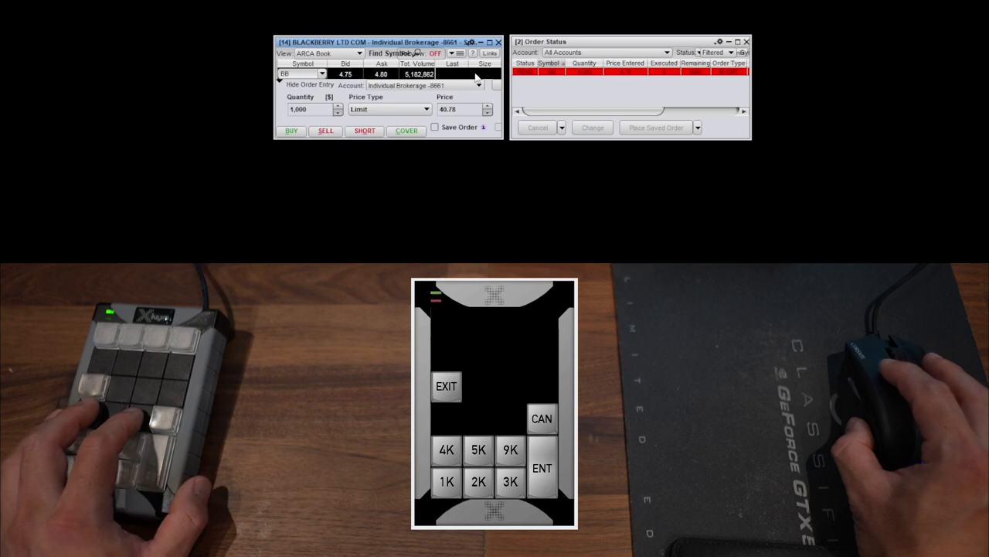
mouse_move(504, 6)
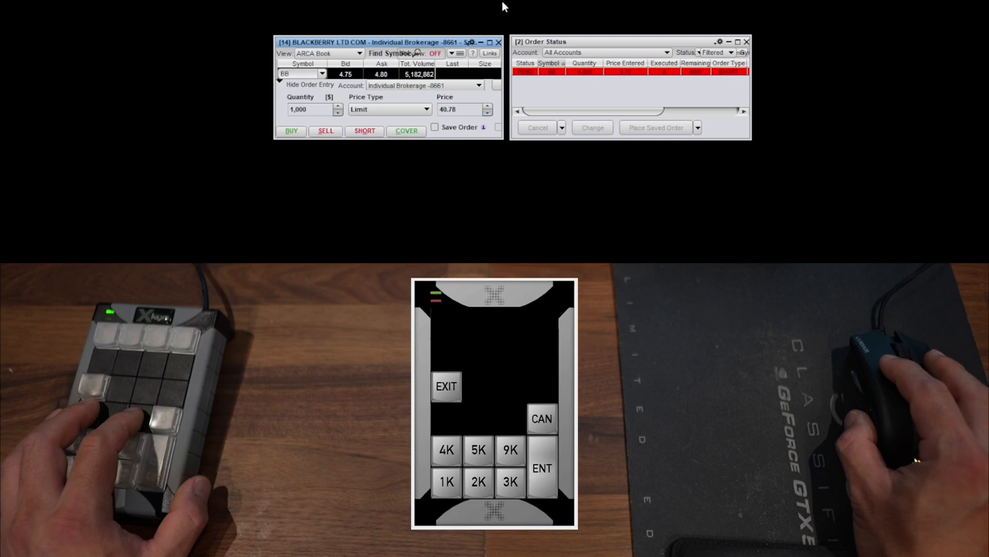